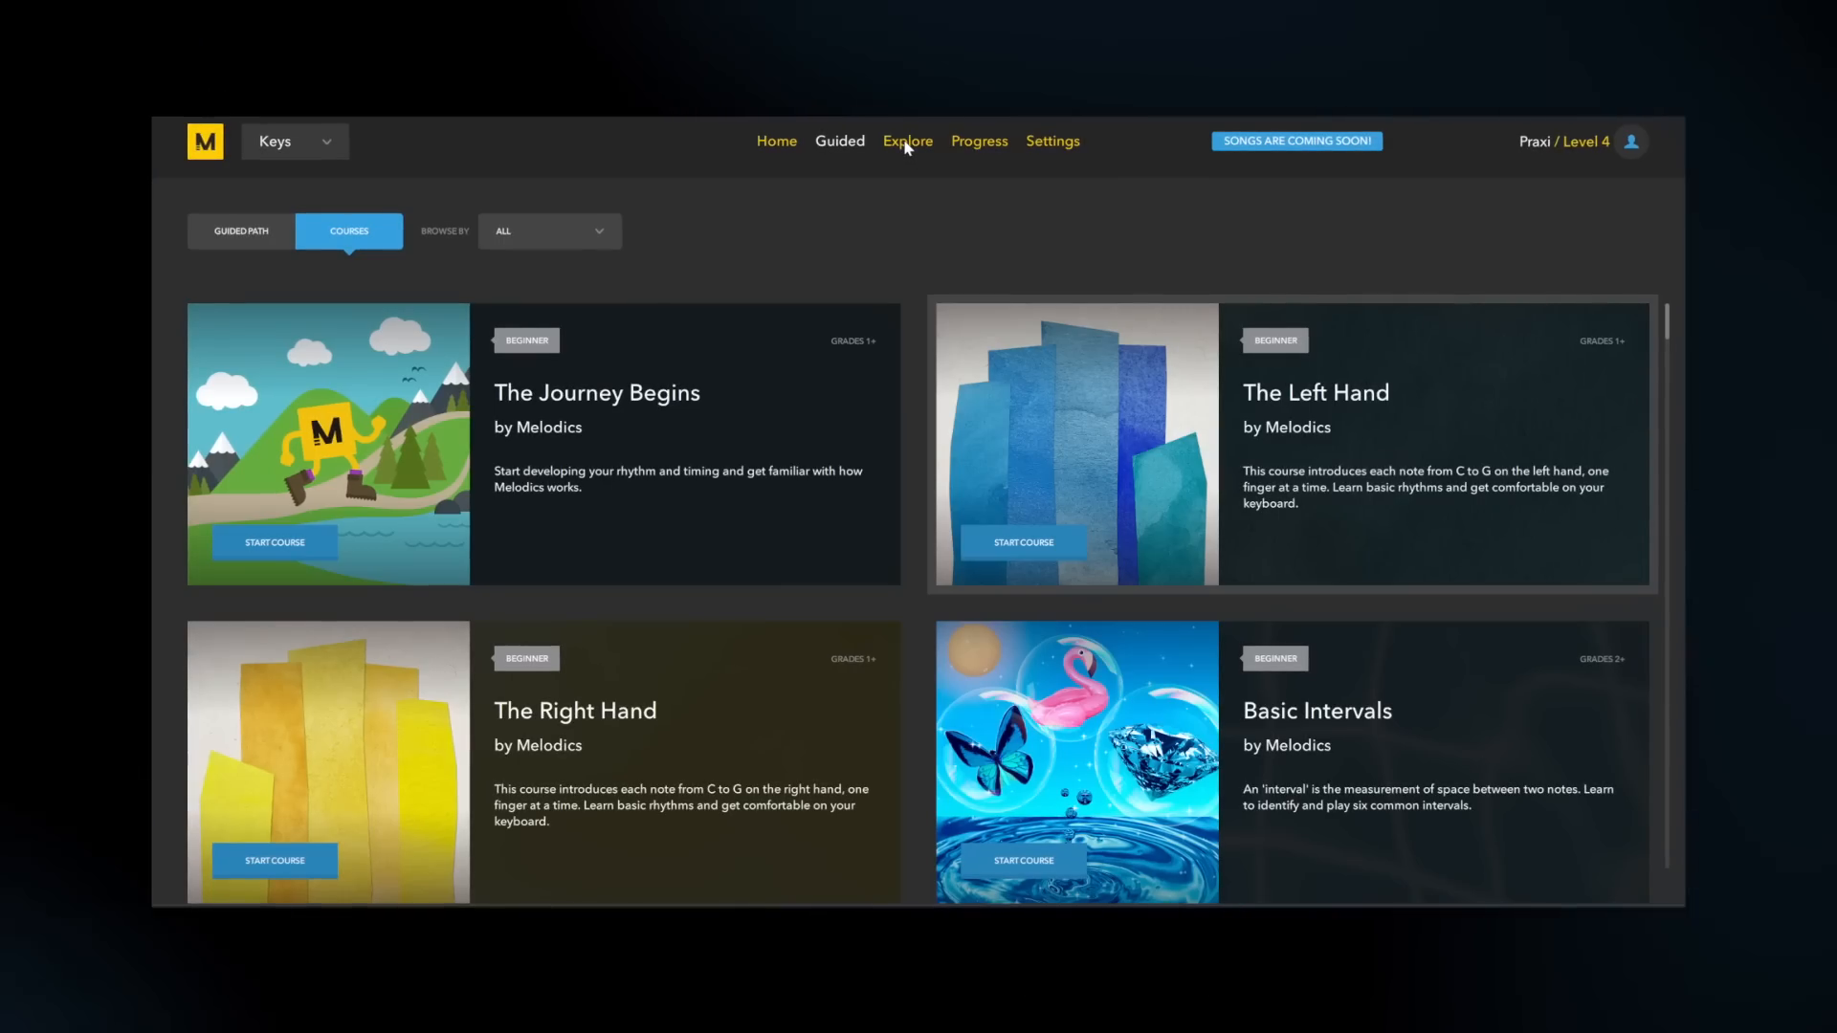
Step: Browse the Explore lesson catalogue grouped by Genres, starting with Afro Cuban
left_click(907, 140)
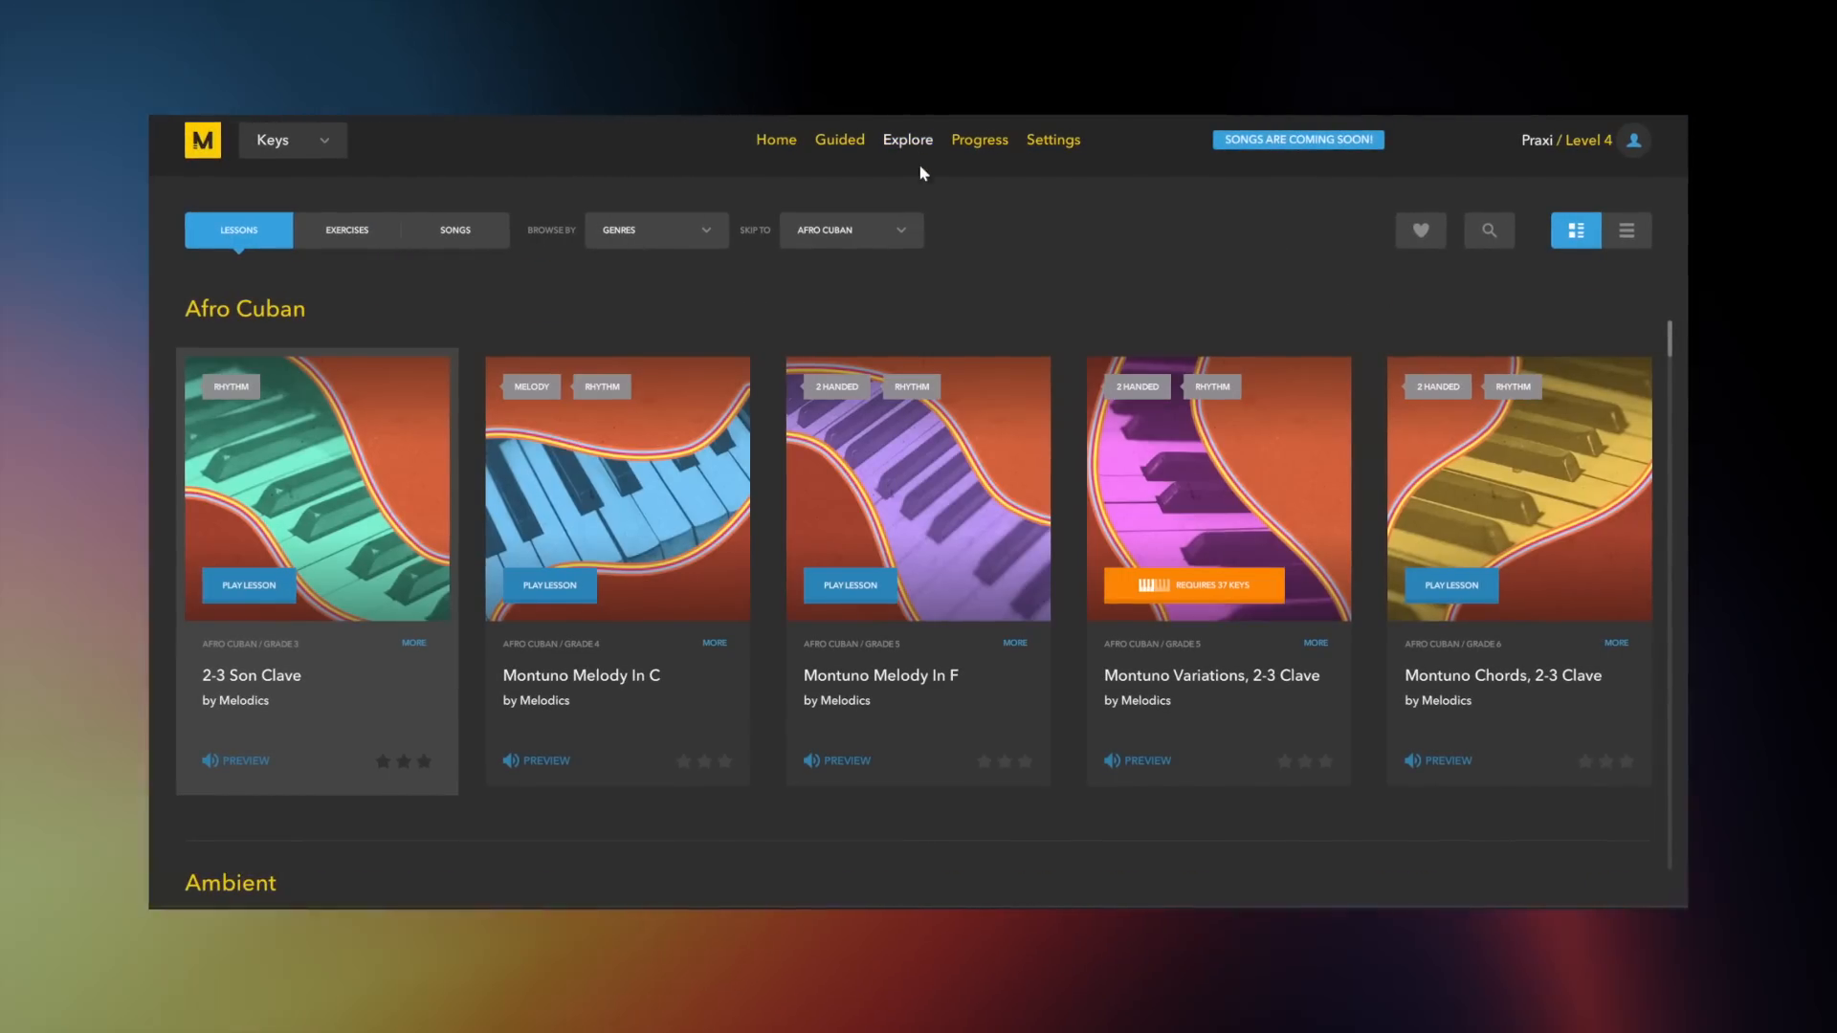
left_click(653, 227)
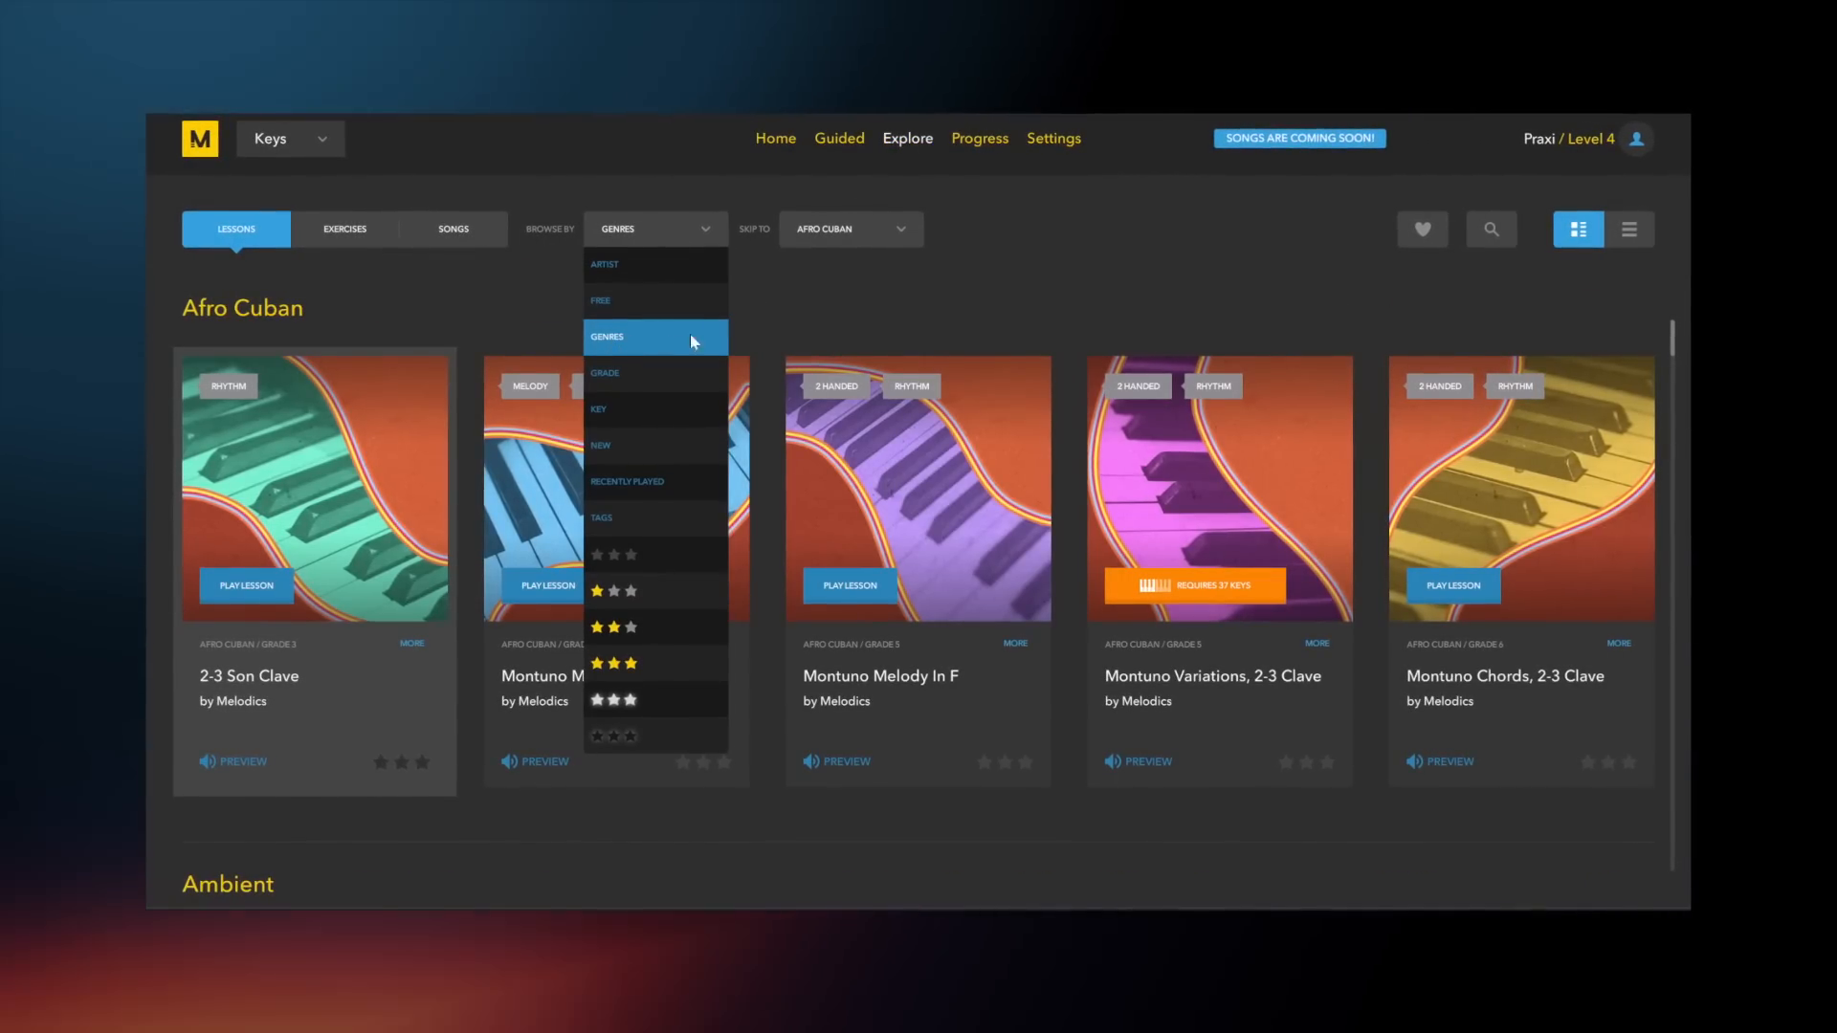
left_click(847, 228)
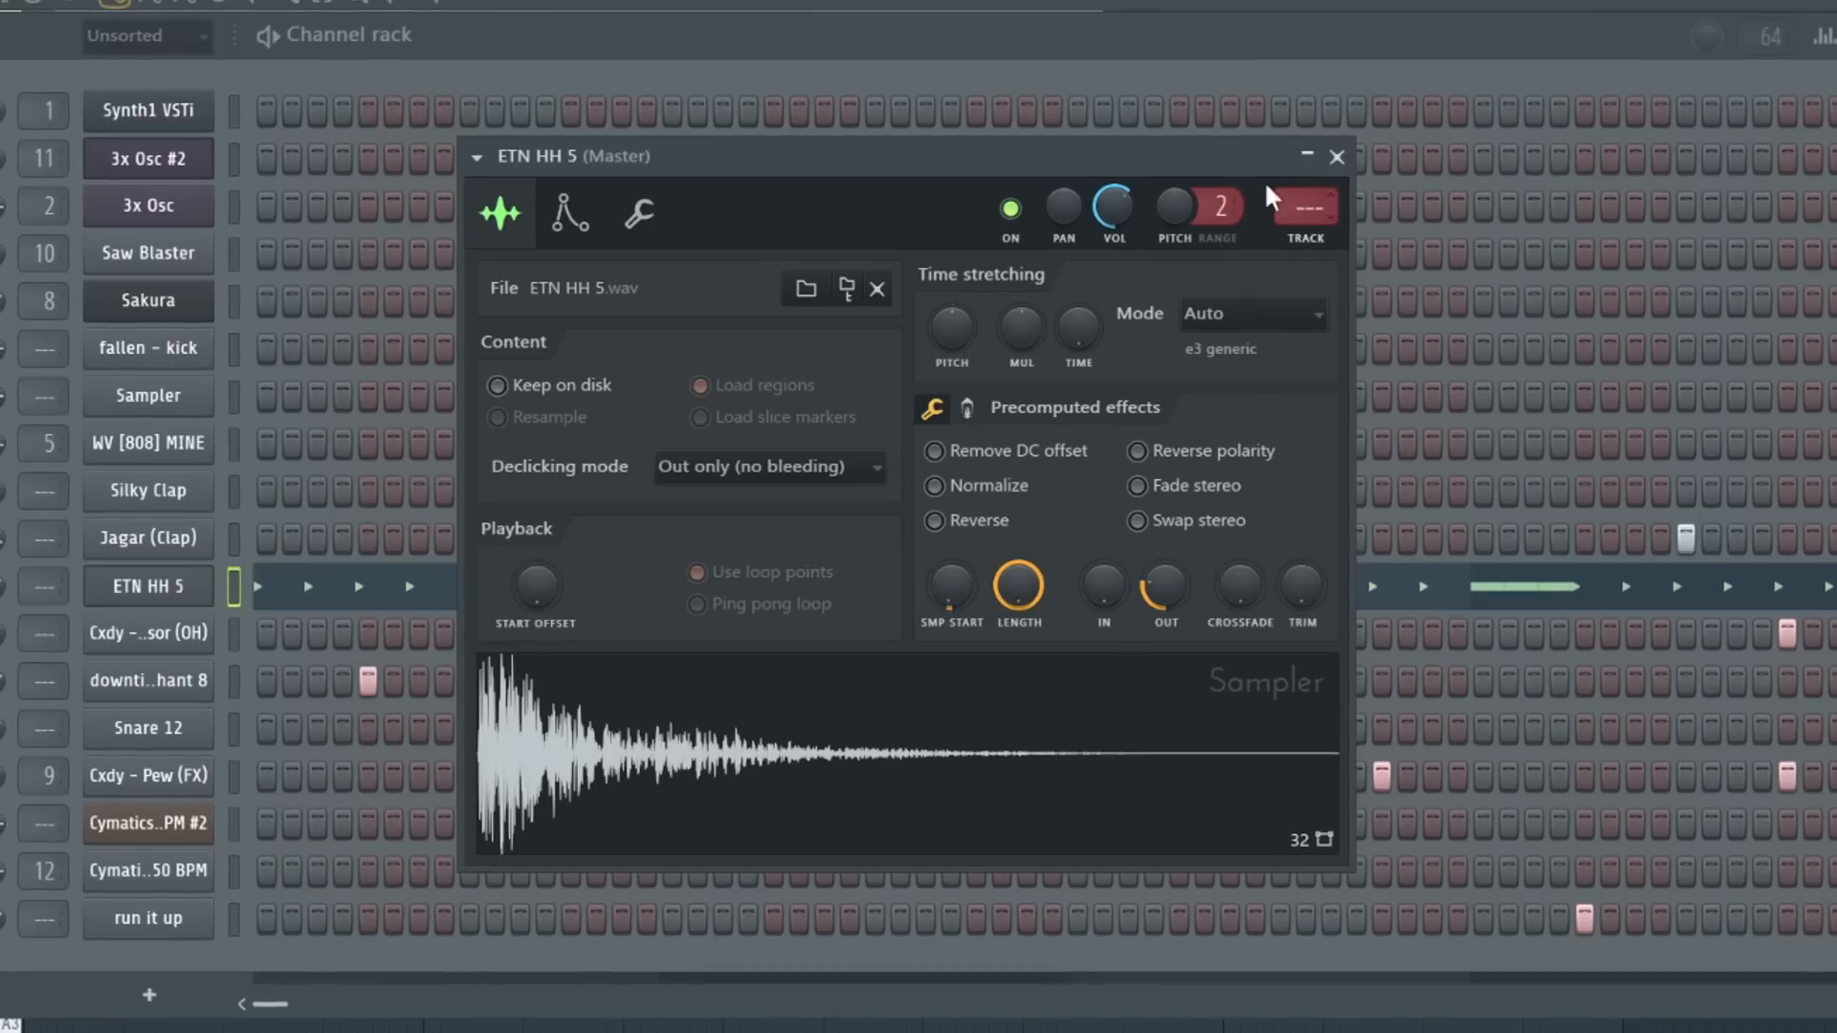
Step: Bring up the Sampler settings for the ETN HH 5 hi-hat channel
left_click(637, 212)
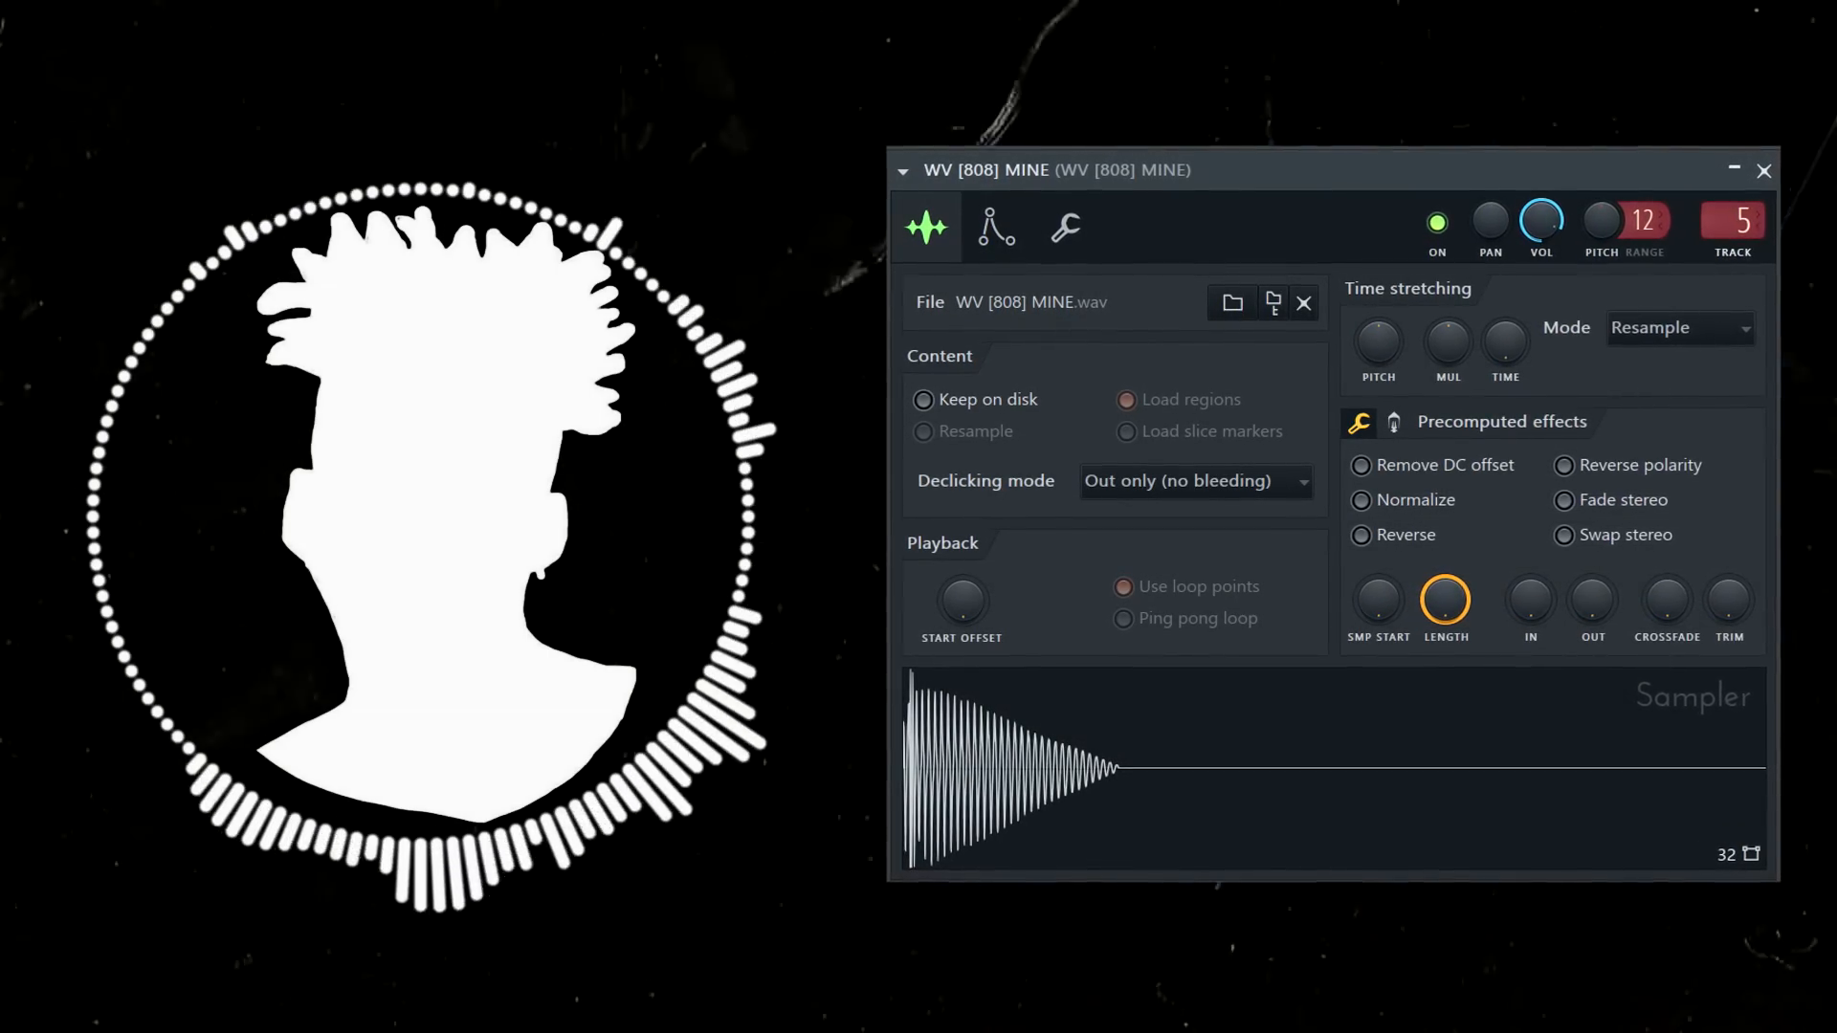
Step: Bring up the Sampler settings for the WV [808] MINE channel
left_click(1763, 170)
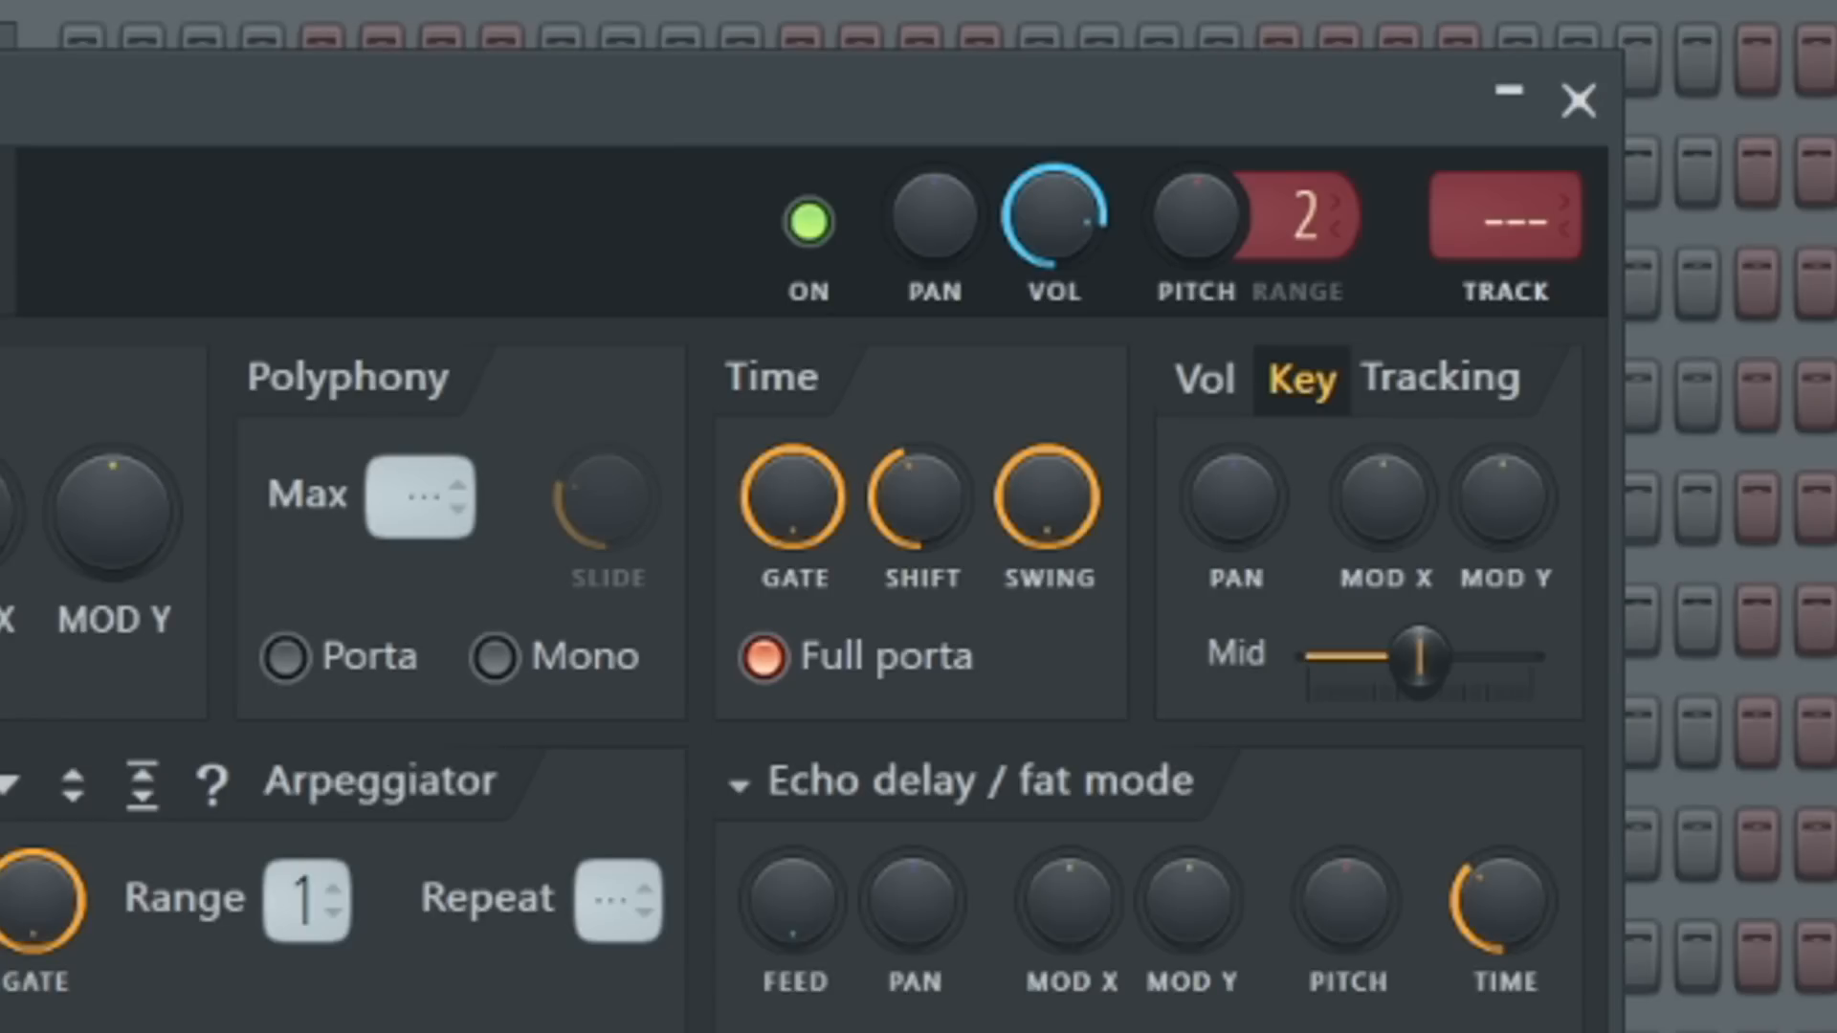
Step: Show the channel's Miscellaneous functions with Full porta enabled under Time
left_click(1577, 100)
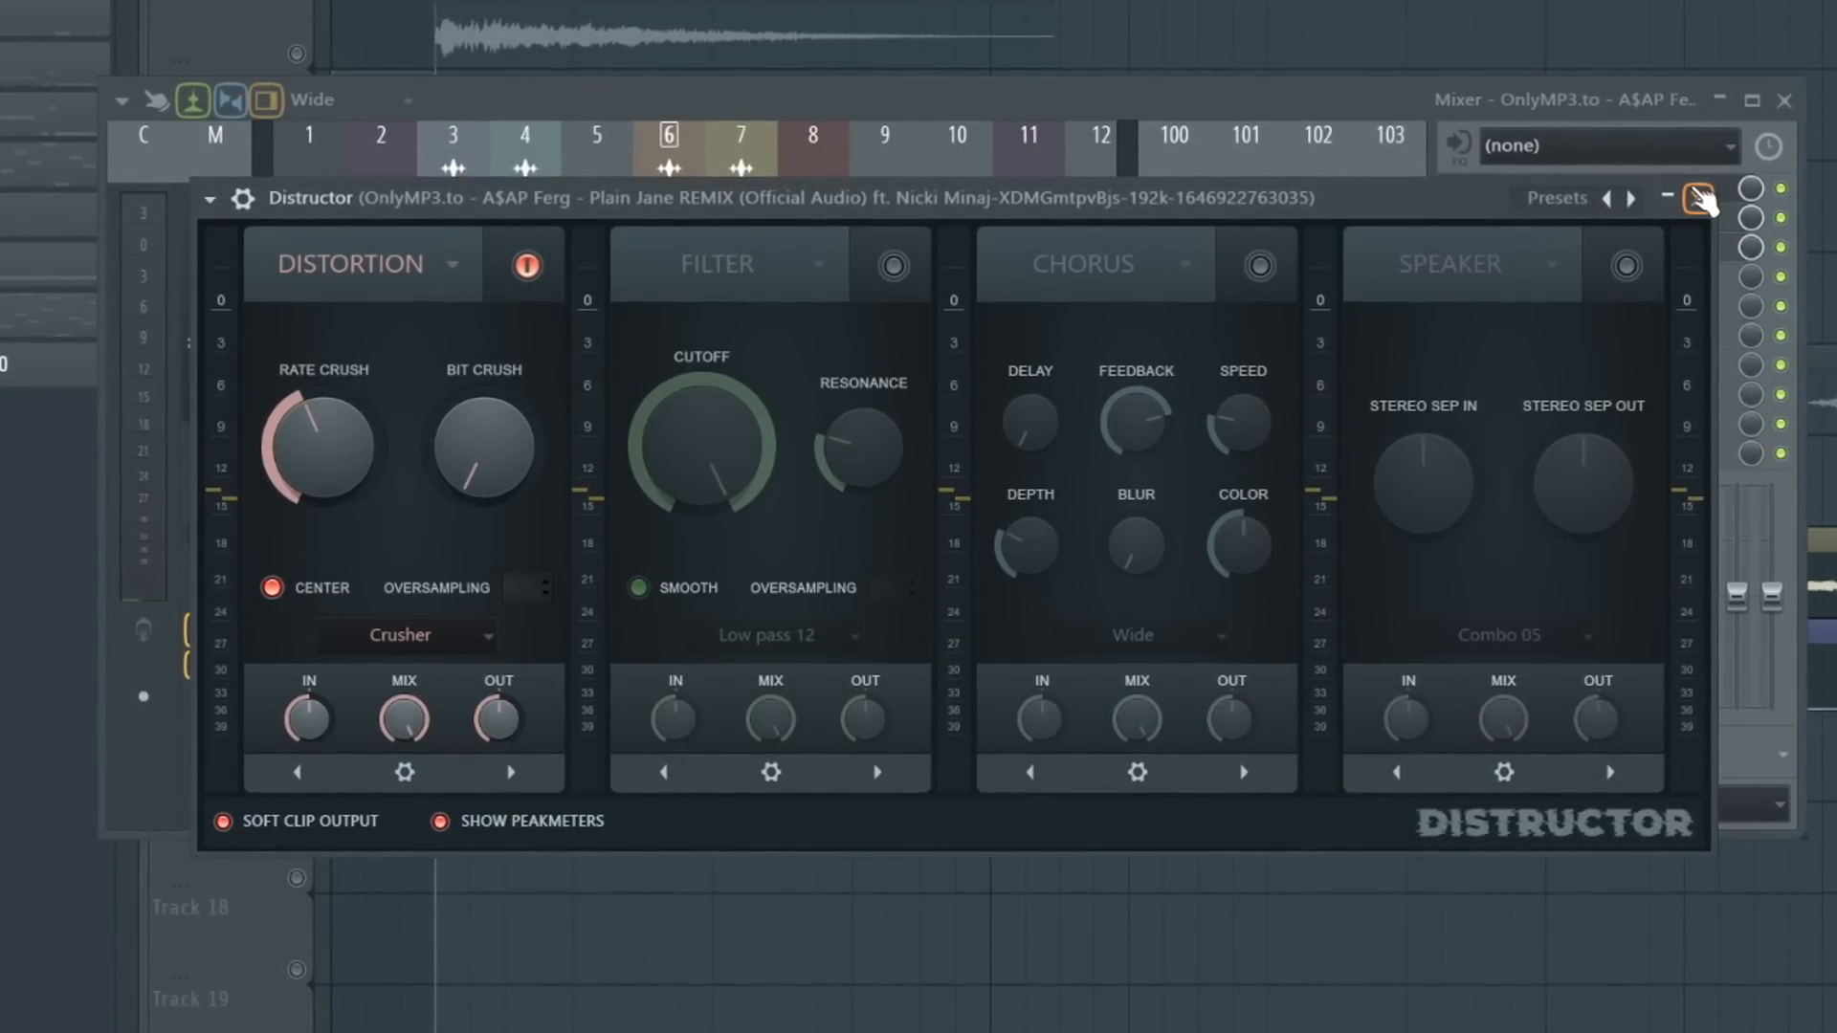
Step: Close the Distructor on the vocal and return to the Playlist with the Plain Jane clip
left_click(1700, 197)
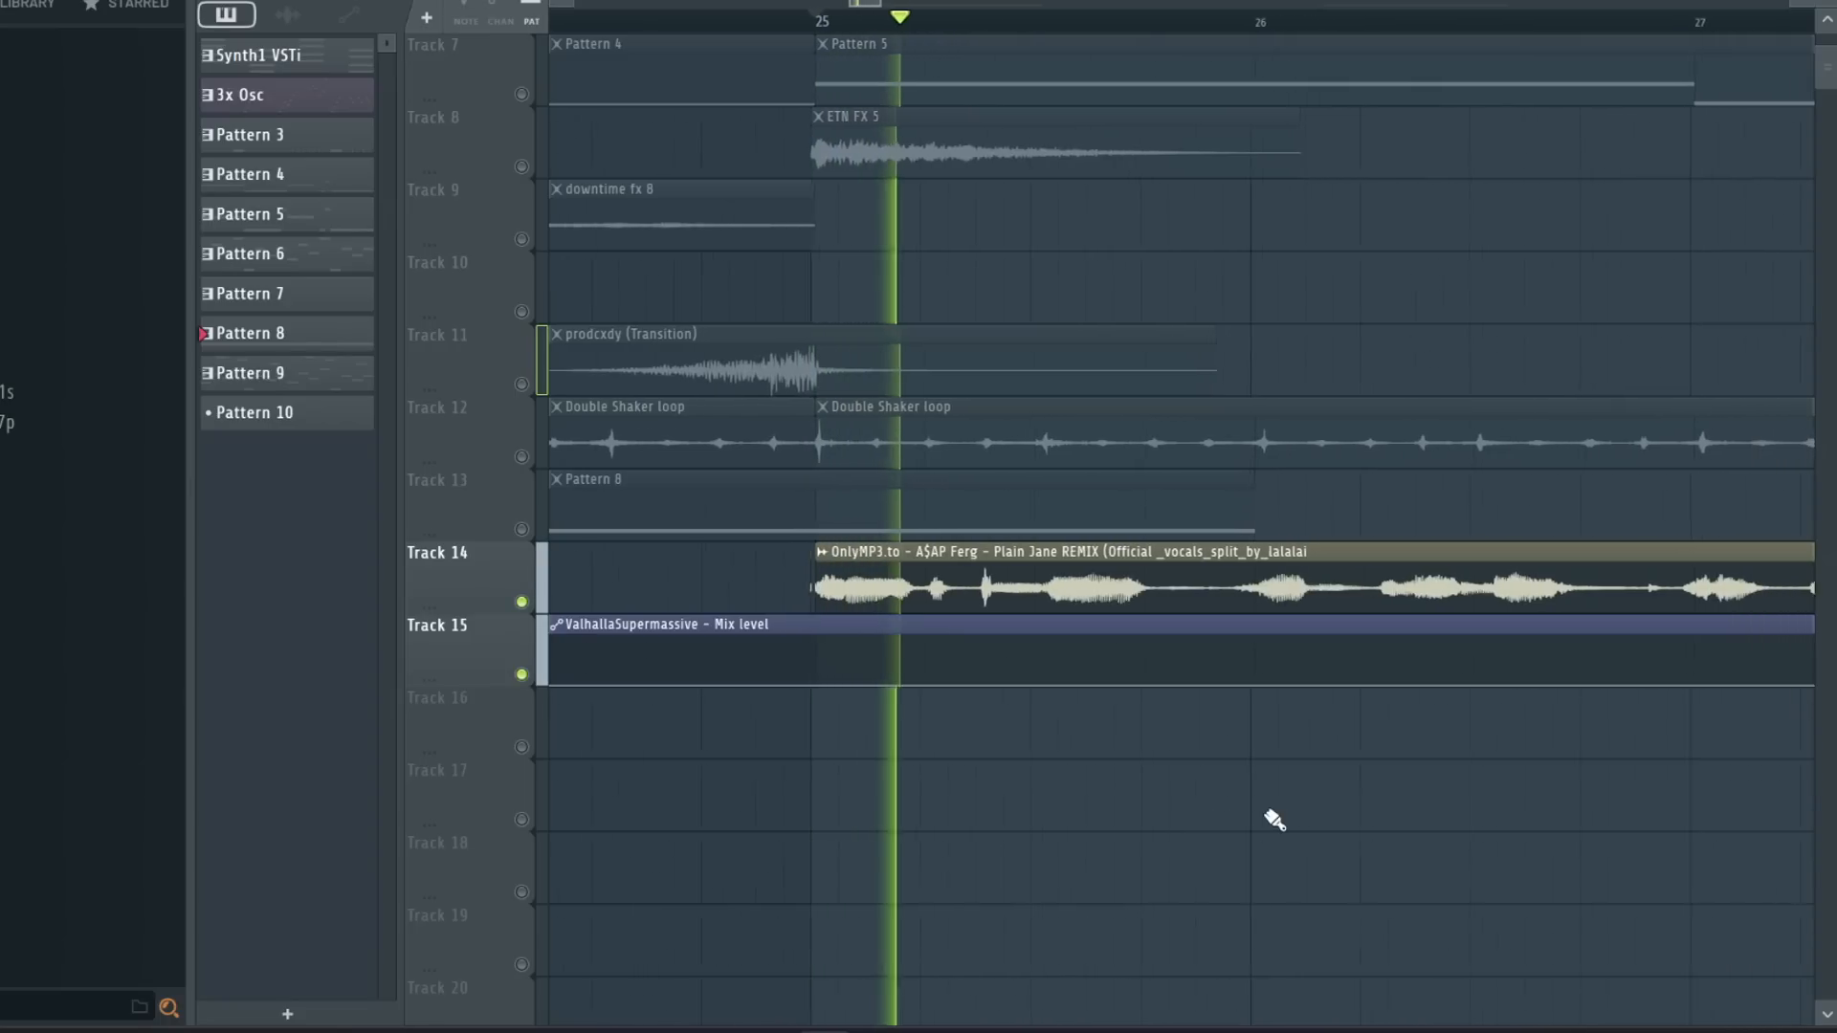